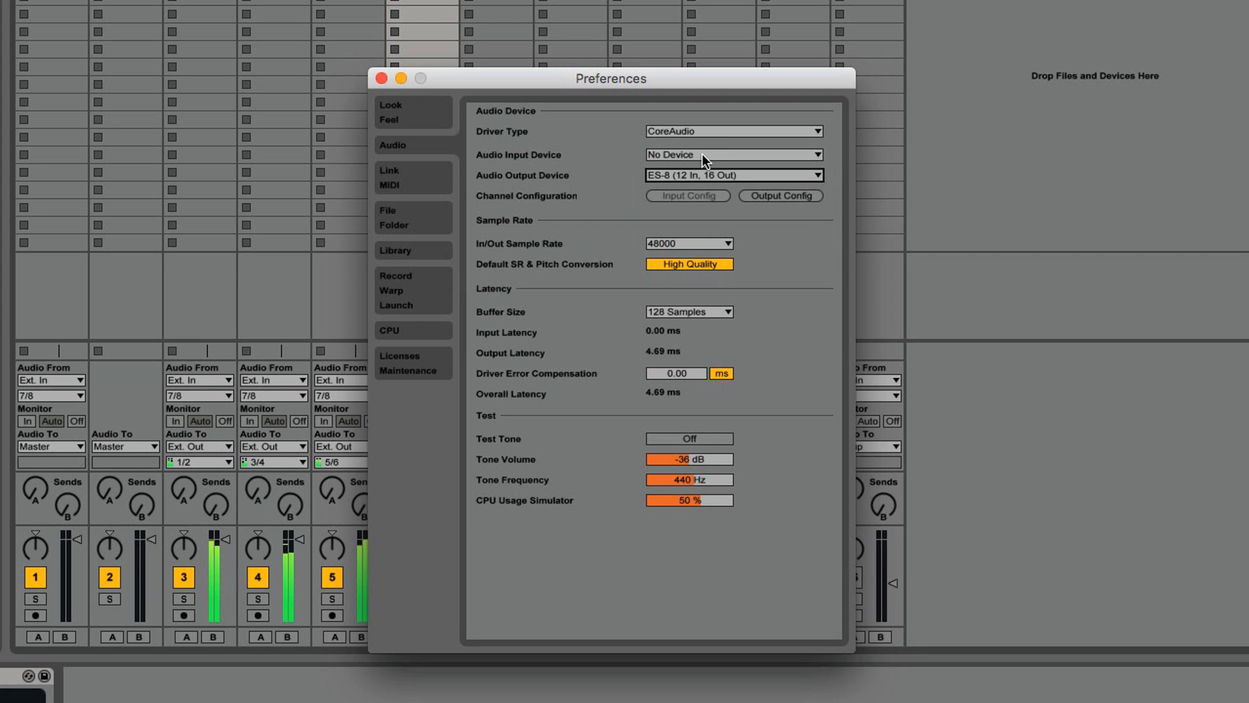
Open the channel's HARDWARE INPUT list and scroll through ES-8 inputs 1+2 to 12.
{"action": "left_click", "coordinate": [731, 154]}
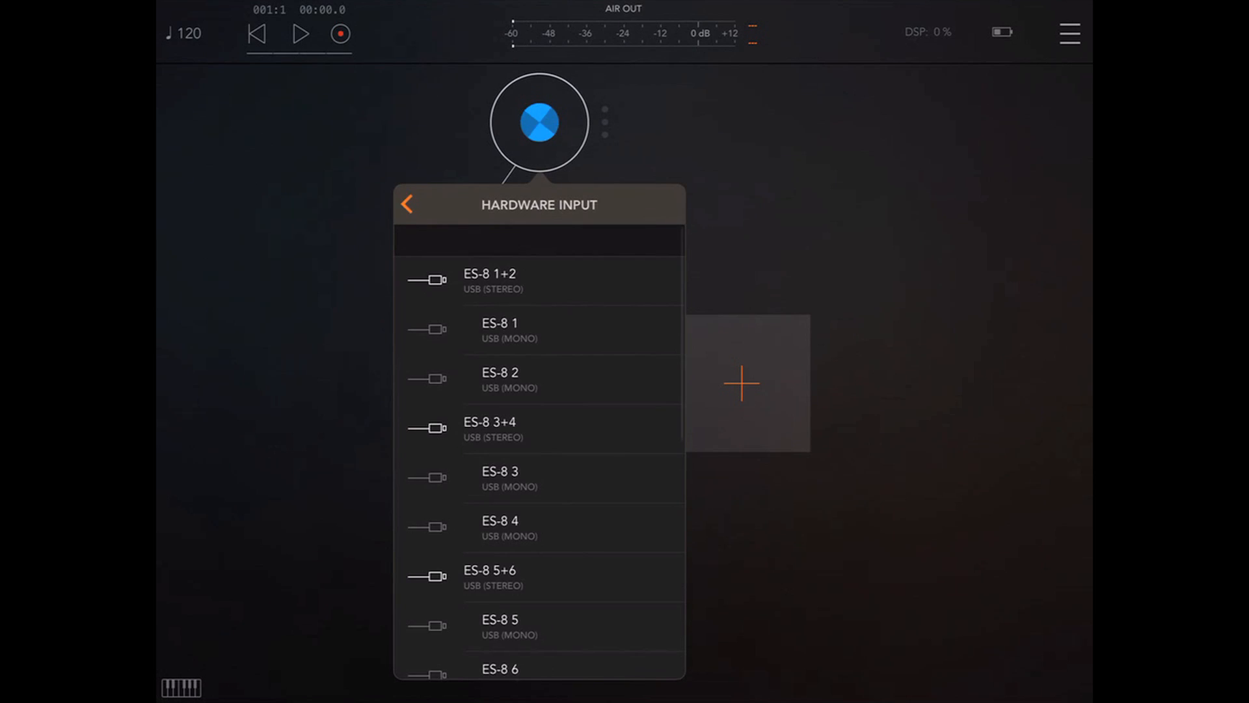
{"action": "scroll", "scroll_direction": "down", "scroll_amount": 3}
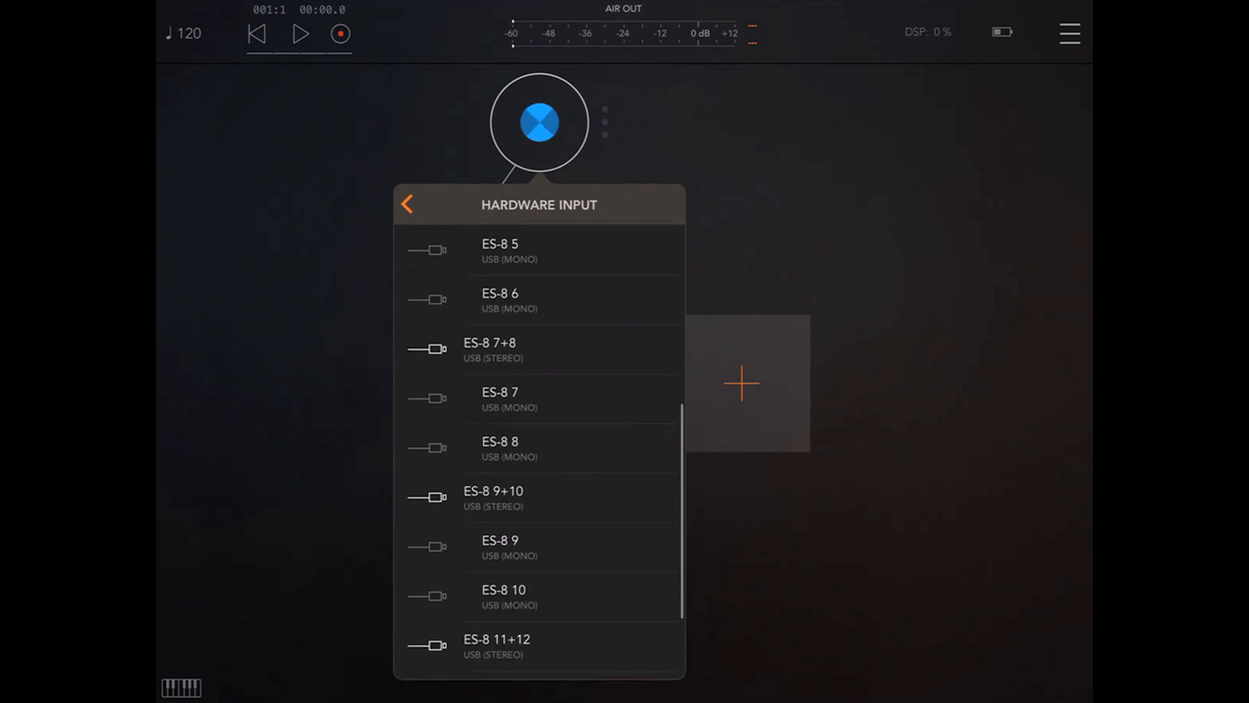
{"action": "scroll", "scroll_direction": "down", "scroll_amount": 3}
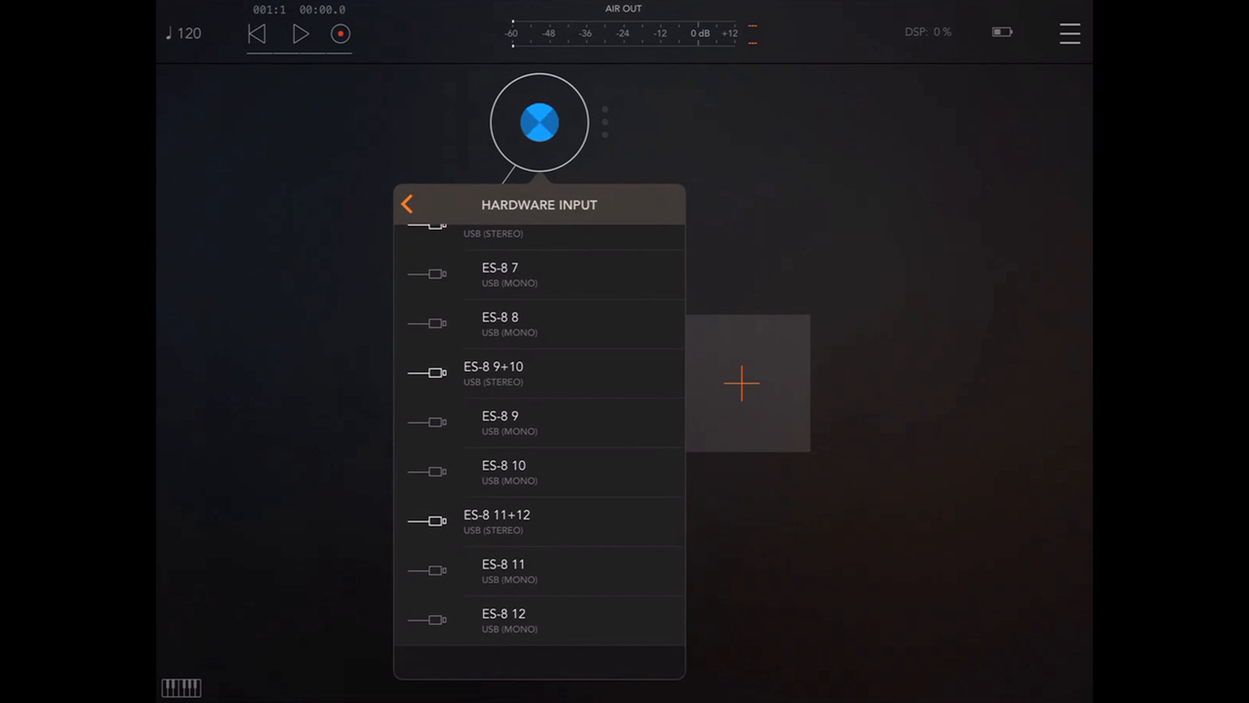